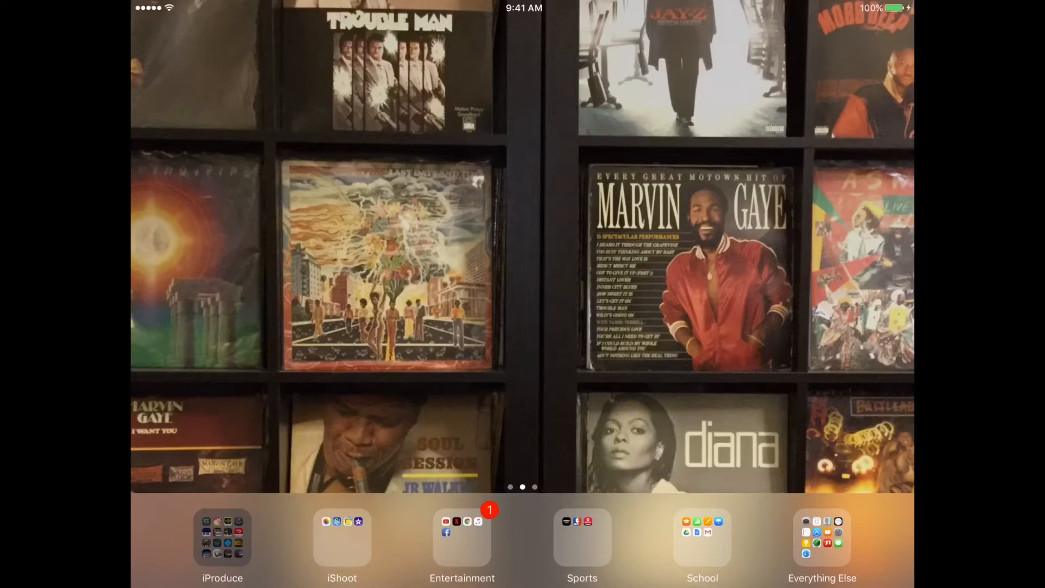
# - Launch BeatMaker 2 from the iProduce folder in the dock
pyautogui.click(222, 537)
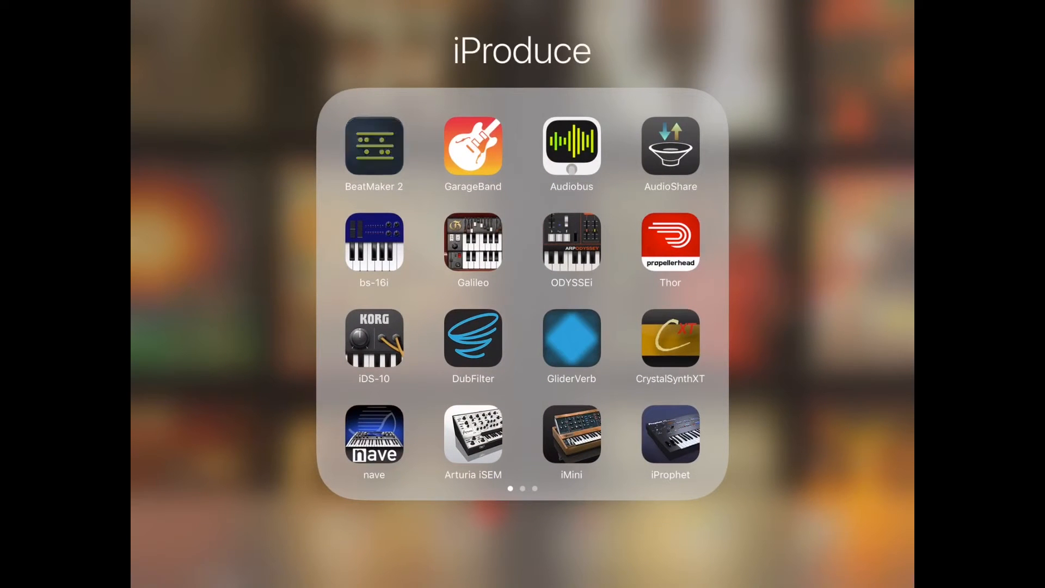
pyautogui.click(373, 146)
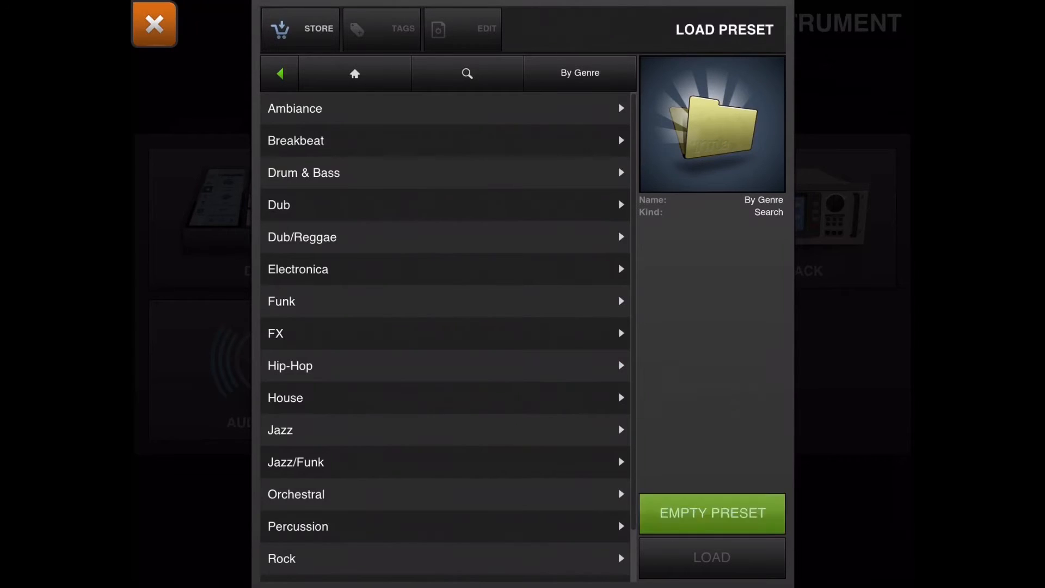
# - Dismiss the Load Preset window and show the Sharing options panel
pyautogui.click(153, 23)
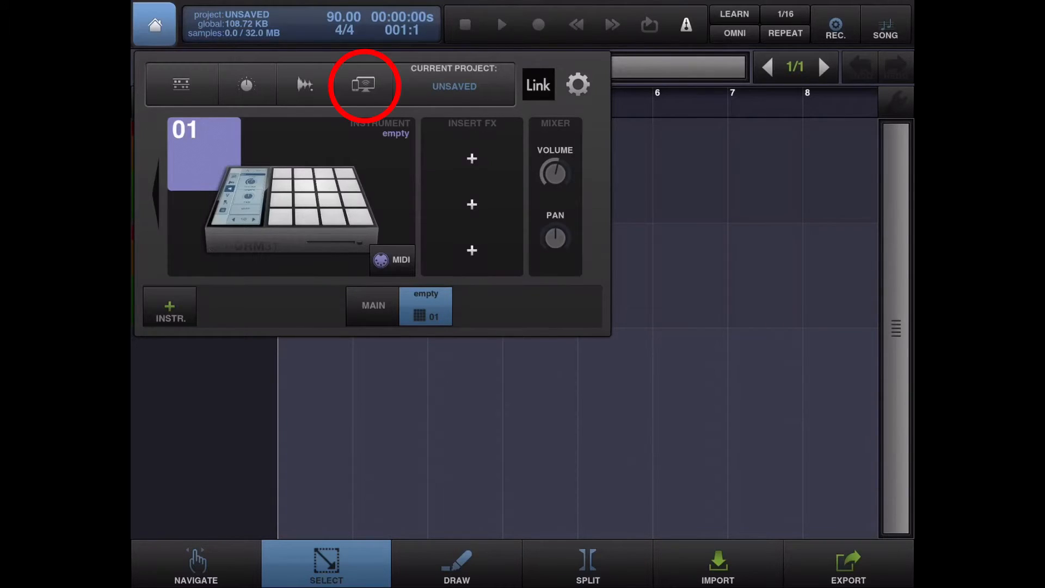
pyautogui.click(361, 85)
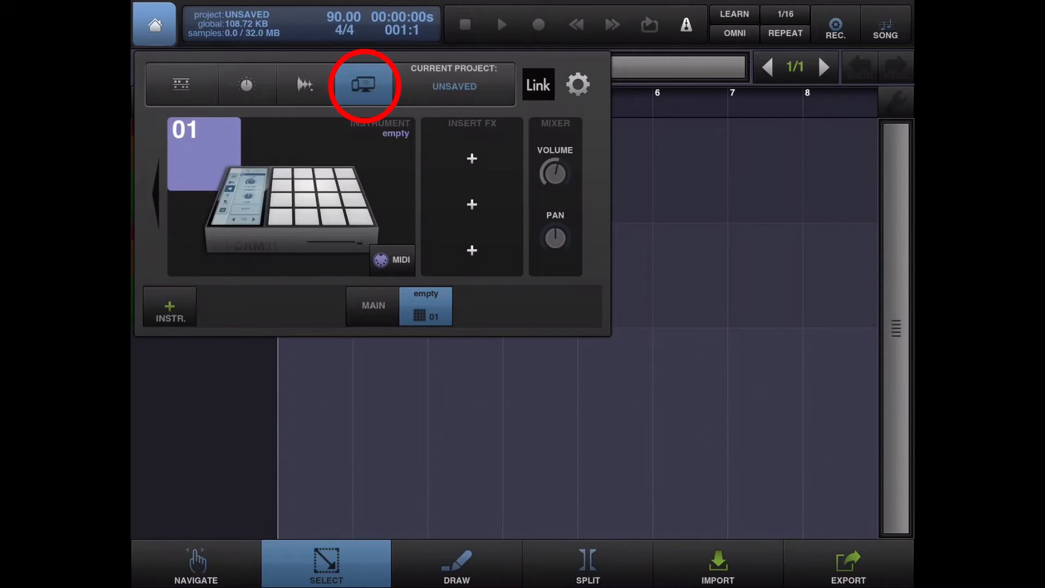
pyautogui.click(363, 84)
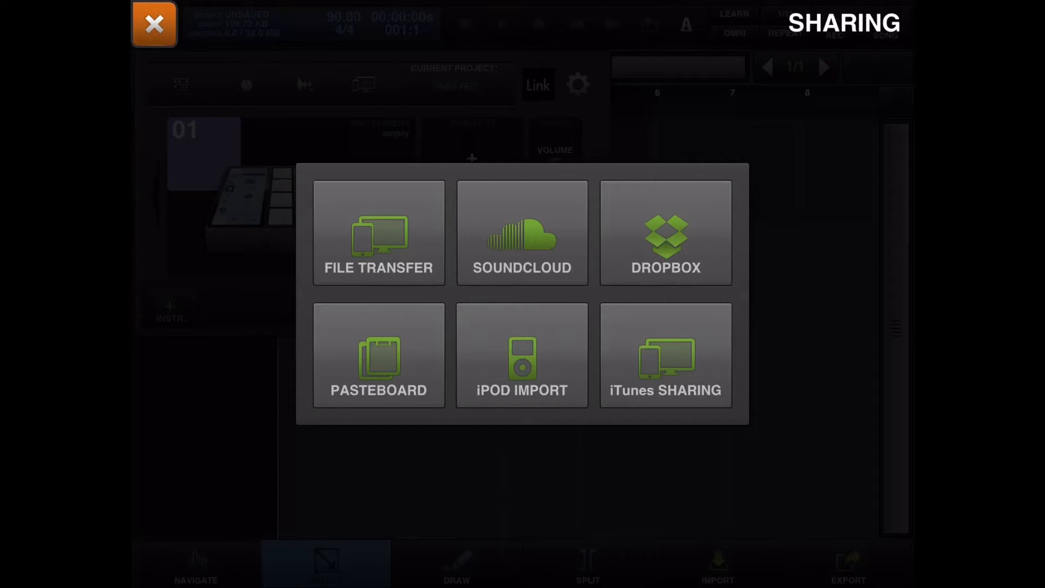
# - Go to the Dropbox browser and log out, bringing up the Dropbox sign-in prompt
pyautogui.click(664, 231)
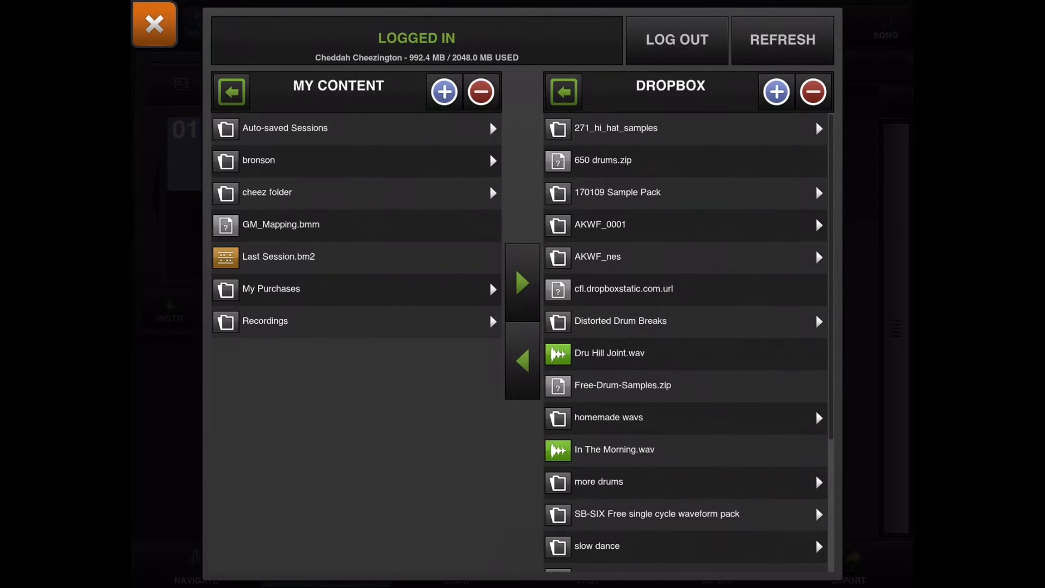
pyautogui.click(676, 41)
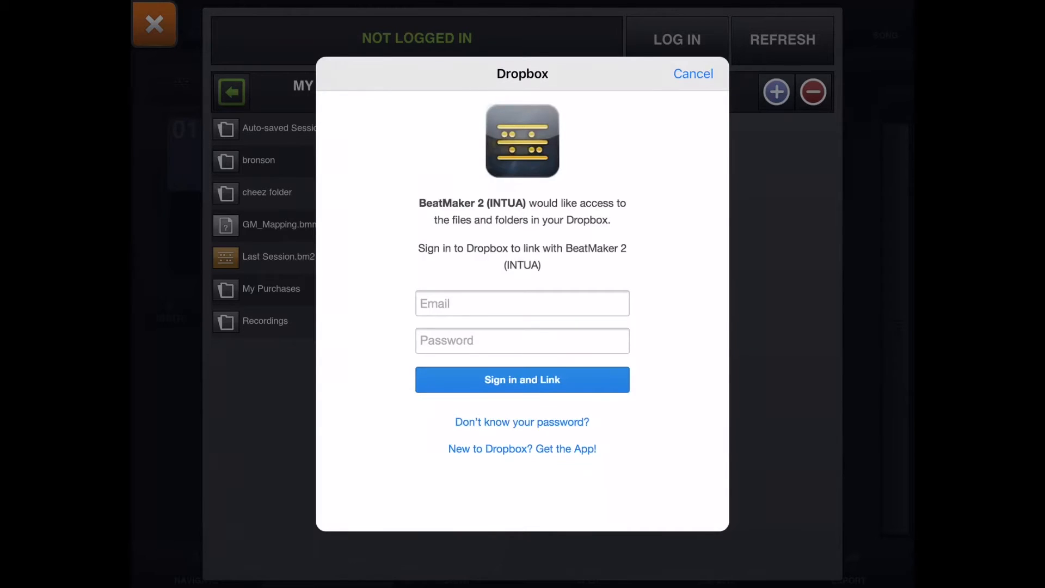
# - Enter the Dropbox credentials and link the account so its folders list beside My Content
pyautogui.click(521, 304)
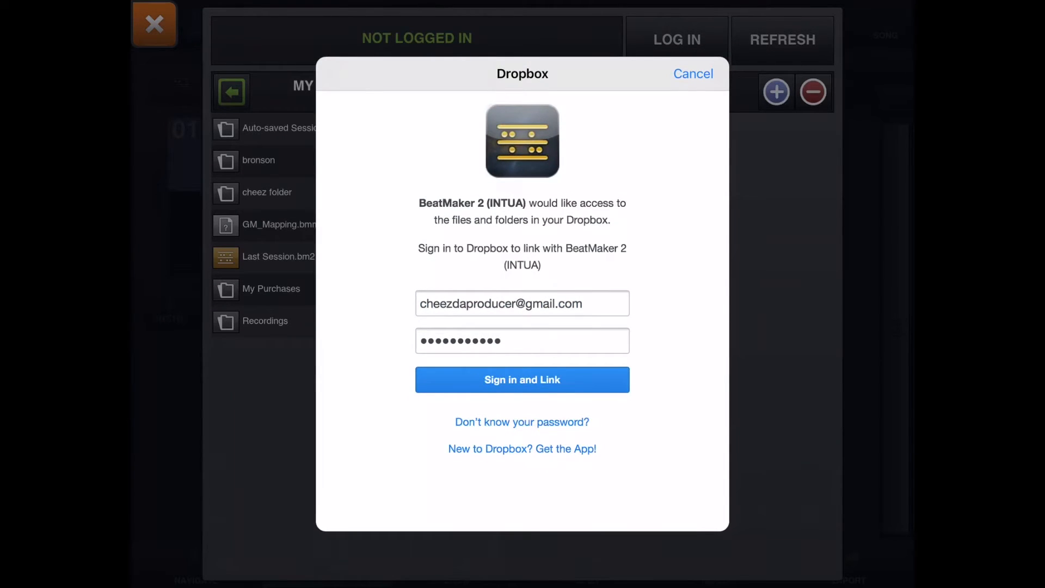
pyautogui.click(522, 379)
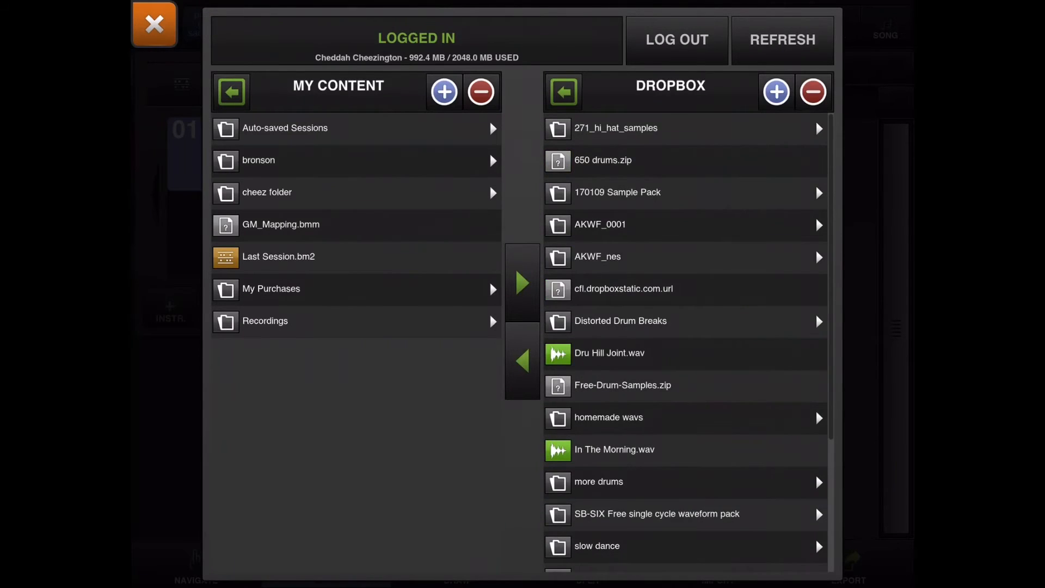
# - Copy ACID MUSIC6 ttzPROMO 03 100.wav from Distorted Drum Breaks into My Content and go back up
pyautogui.click(619, 320)
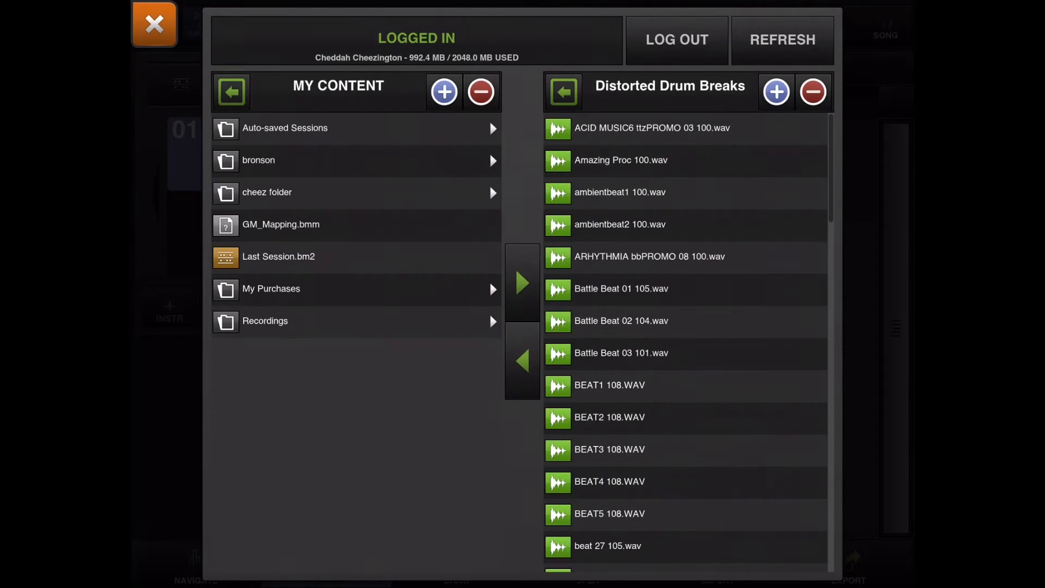
pyautogui.click(679, 128)
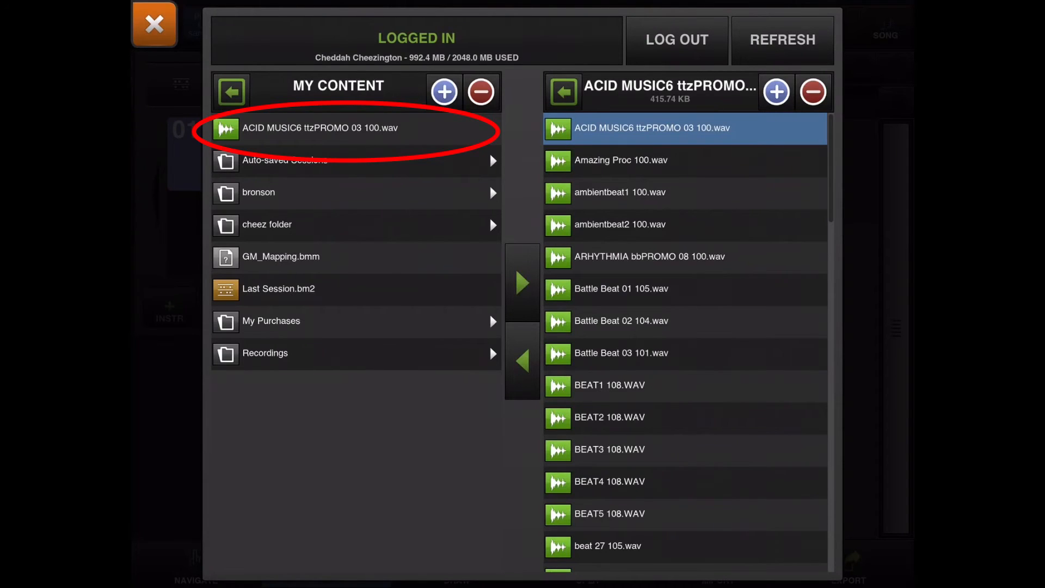
pyautogui.click(563, 92)
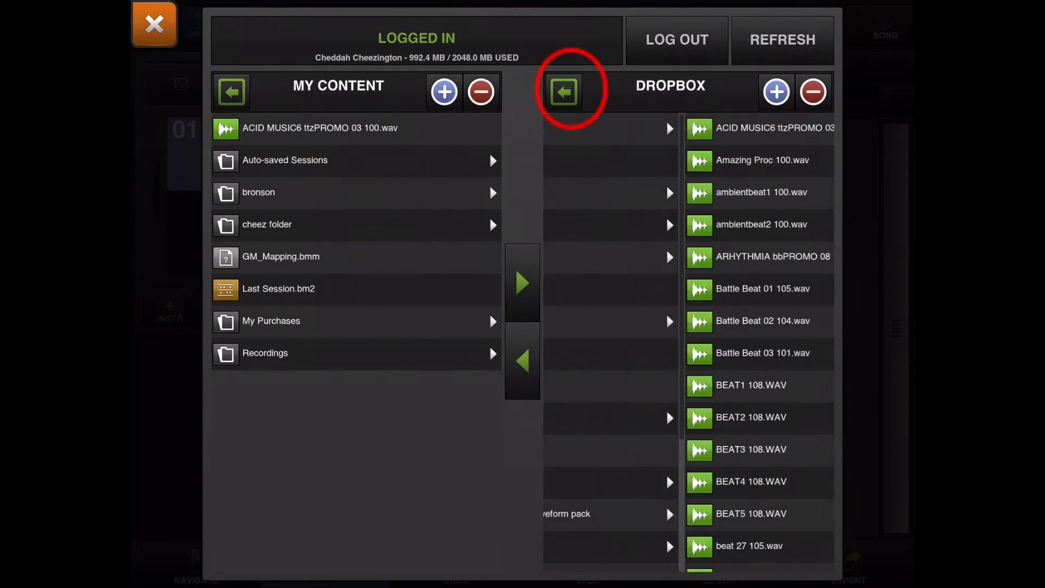
# - Copy the entire Distorted Drum Breaks folder from Dropbox into My Content
pyautogui.click(563, 92)
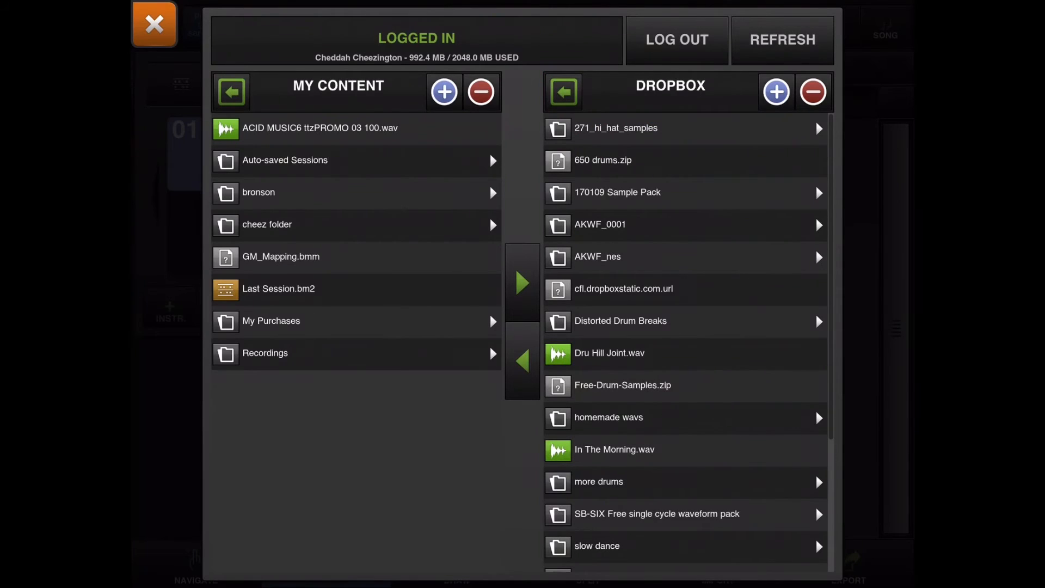
pyautogui.click(619, 320)
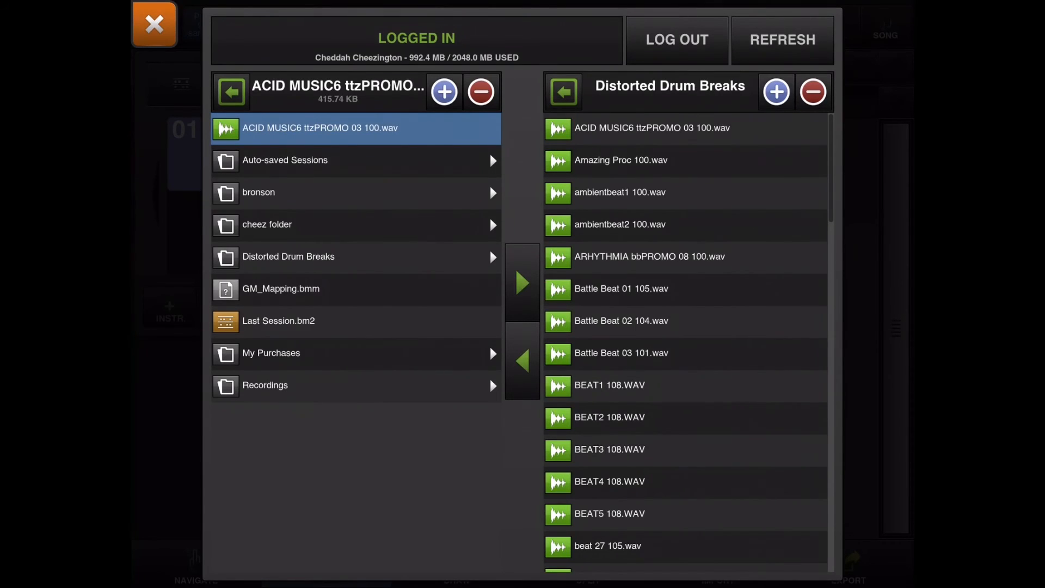
# - Delete the standalone ACID MUSIC6 ttzPROMO 03 100.wav from My Content and confirm
pyautogui.click(480, 91)
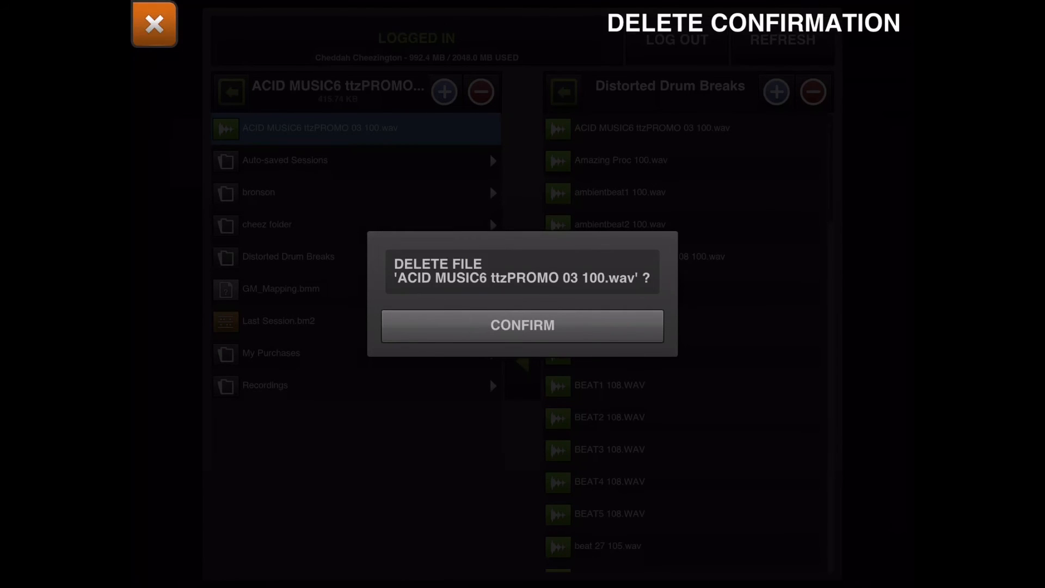
pyautogui.click(523, 325)
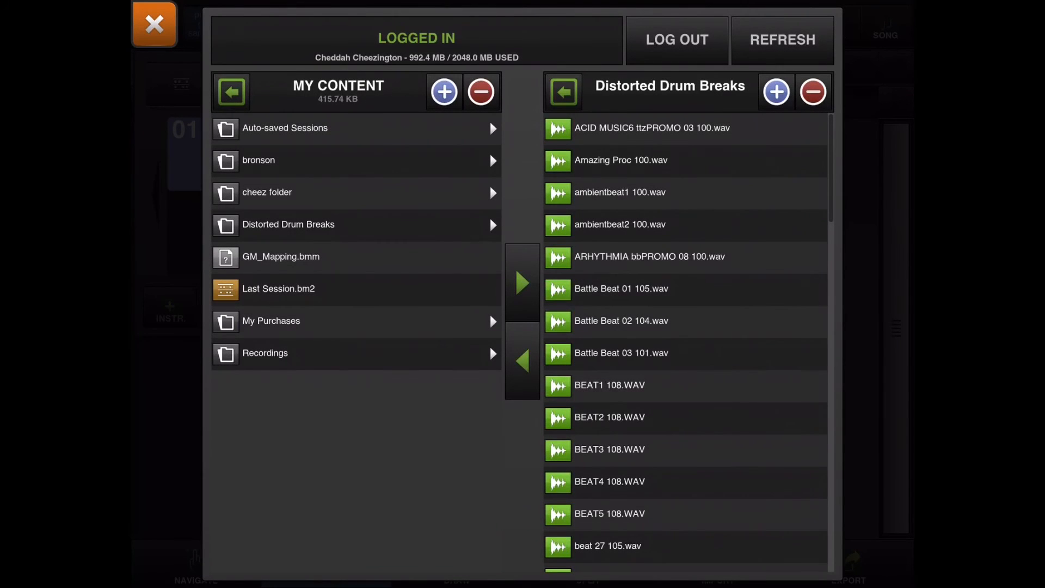